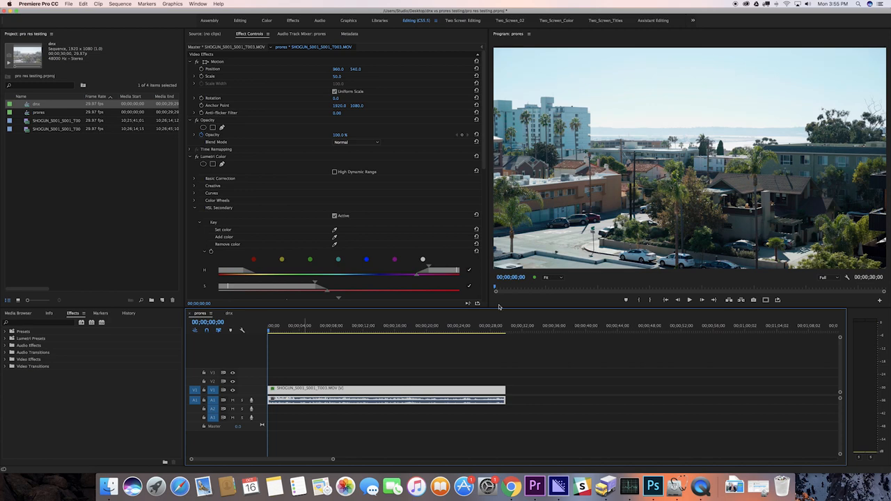
Switch to the Color workspace to show Lumetri RGB Curves for the ProRes clip
left_click(689, 300)
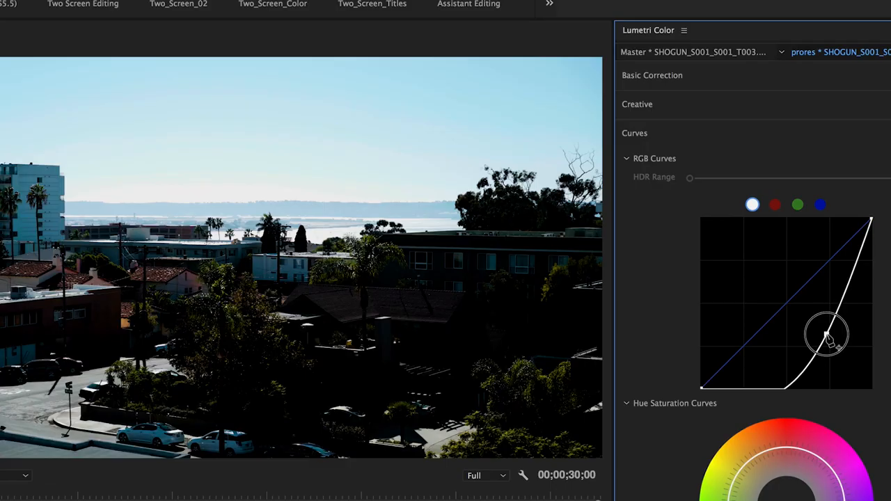
Pull the RGB curve down steeply to crush the ProRes clip's shadows
left_click_drag(828, 331, 842, 344)
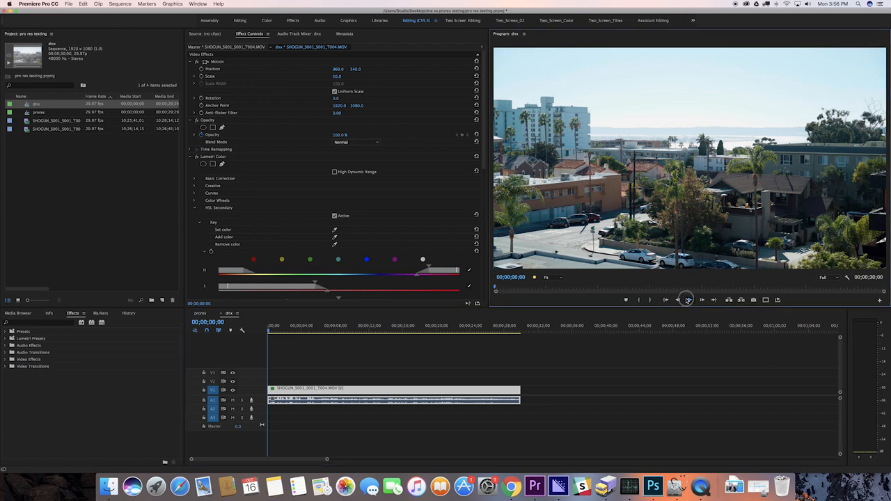
Play the DNx sequence, then jump the PC timeline to about 00;00;16;11
left_click(688, 299)
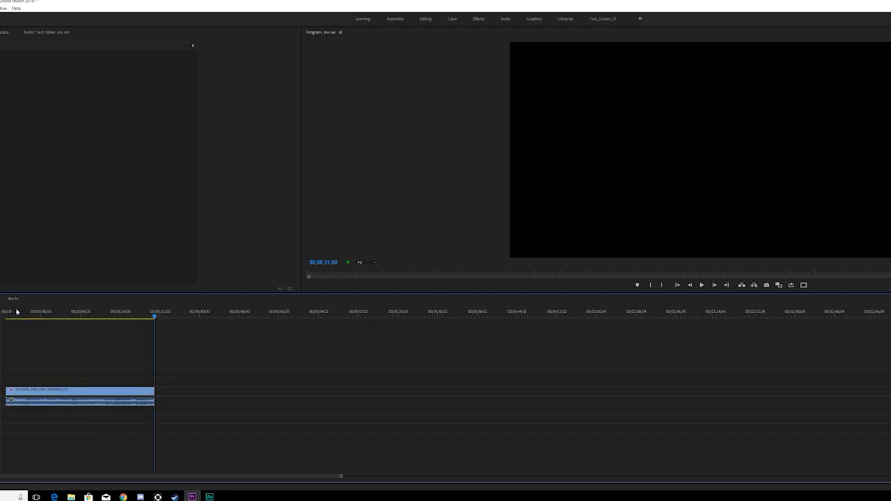
left_click(82, 322)
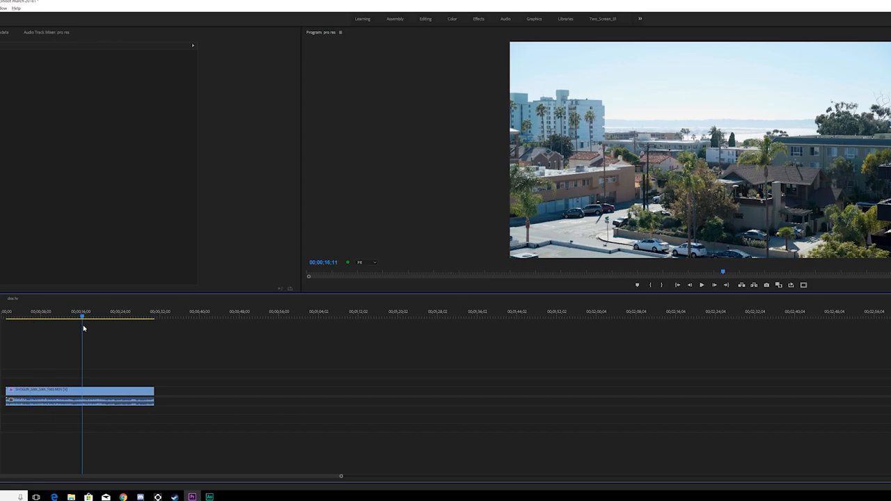